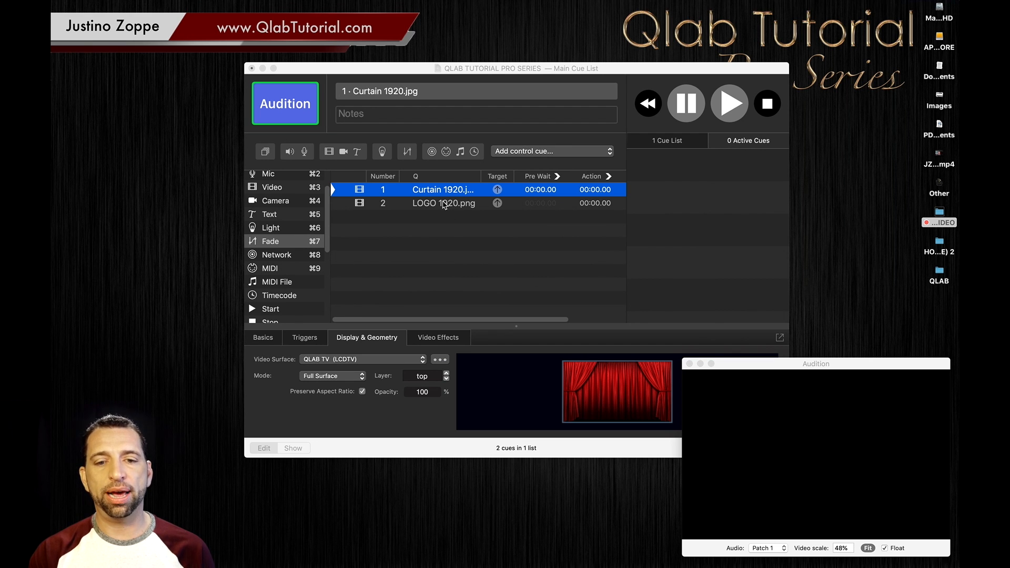
Check the LOGO 1920 cue, then audition the Curtain 1920 backdrop and stop the preview.
click(443, 203)
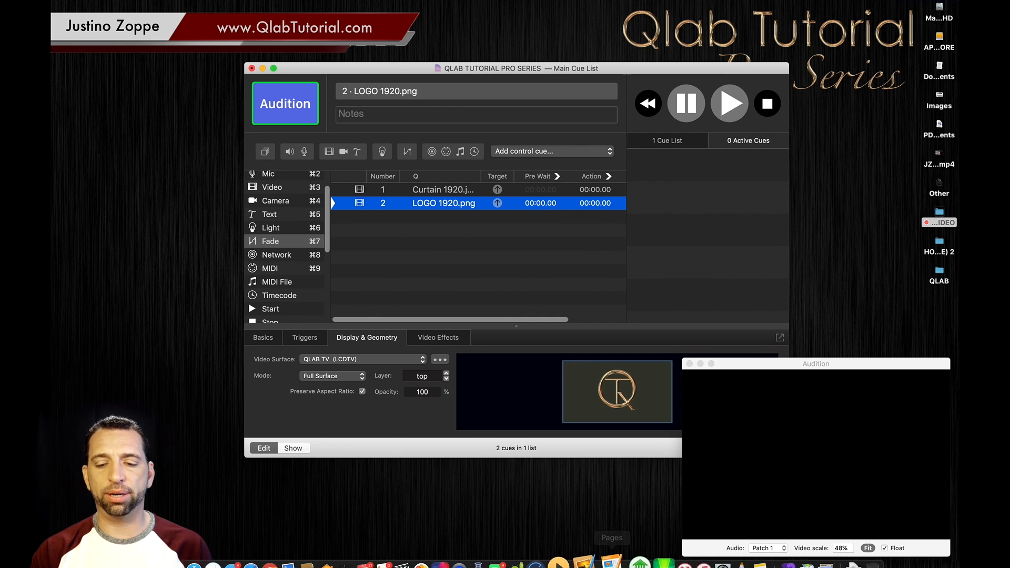
mouse_move(591, 540)
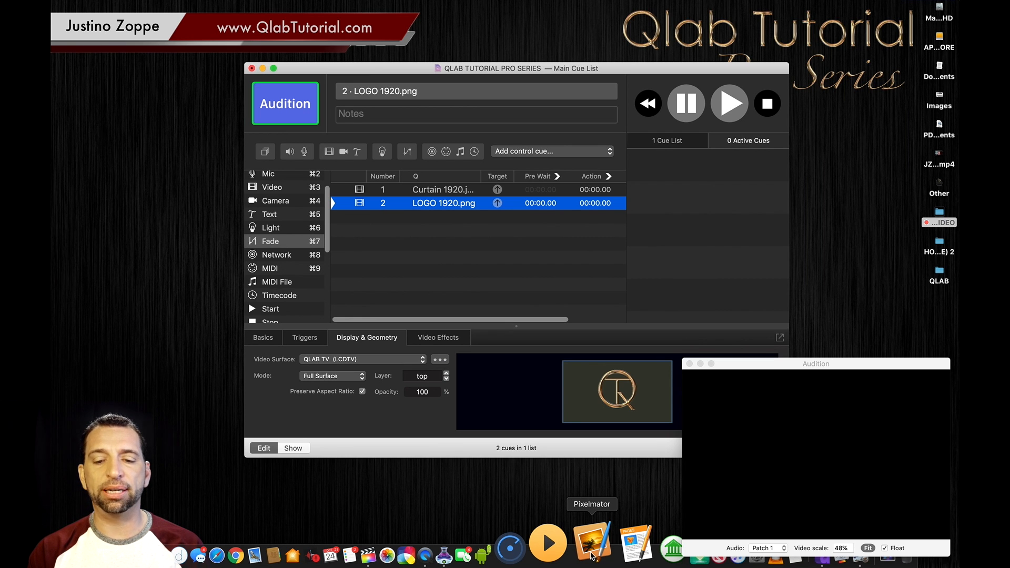
mouse_move(586, 488)
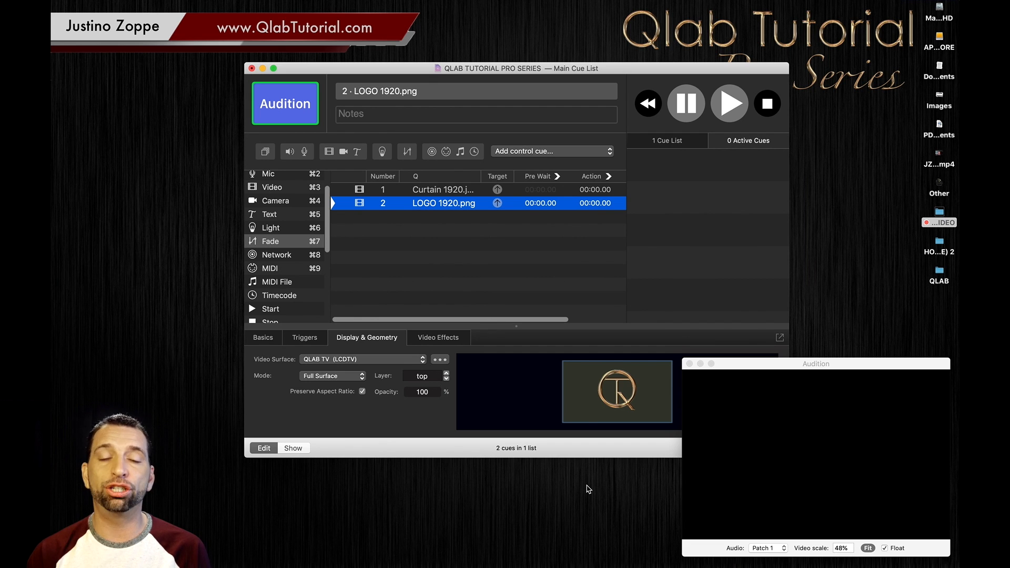
mouse_move(499, 247)
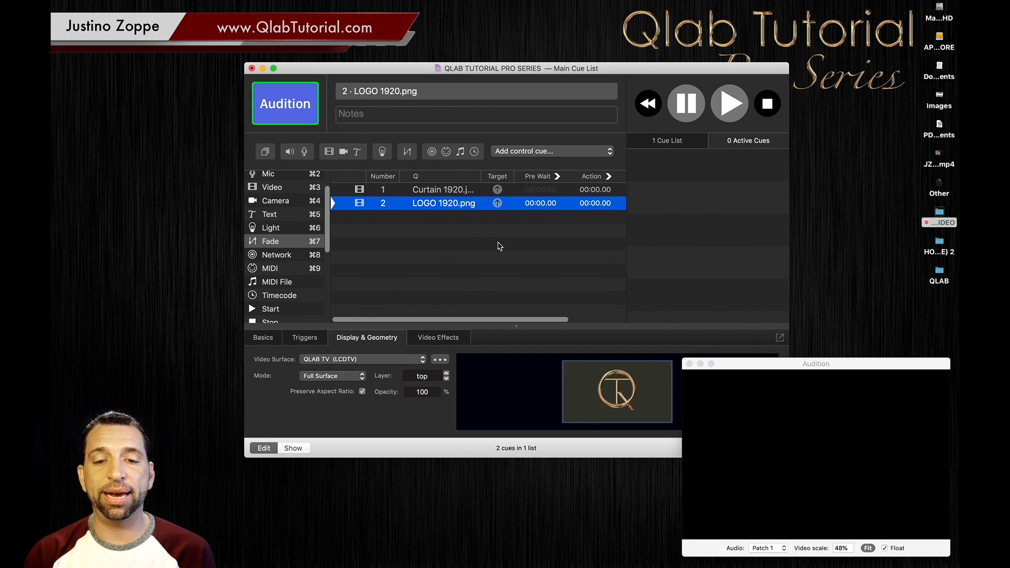
click(443, 189)
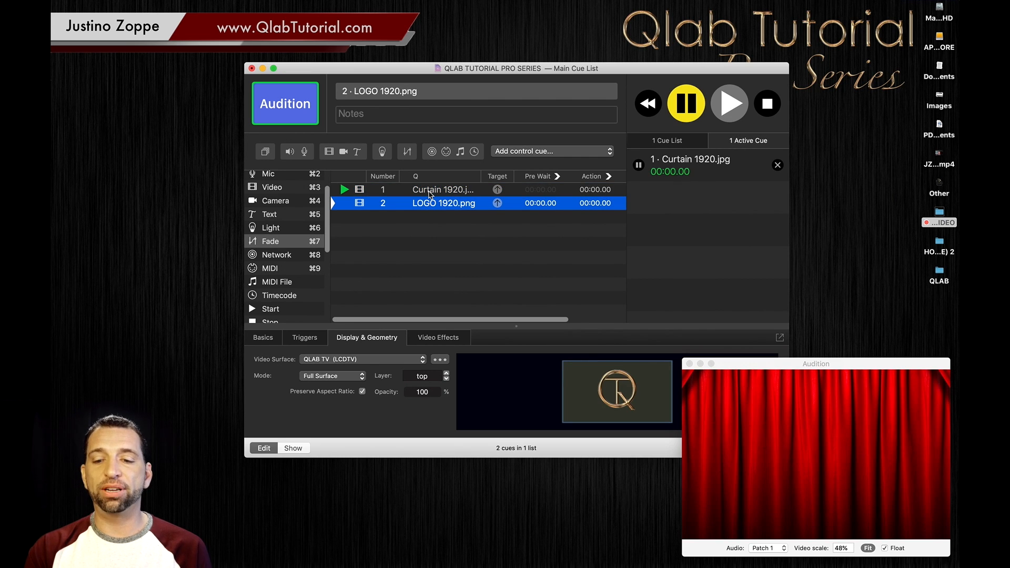
click(866, 548)
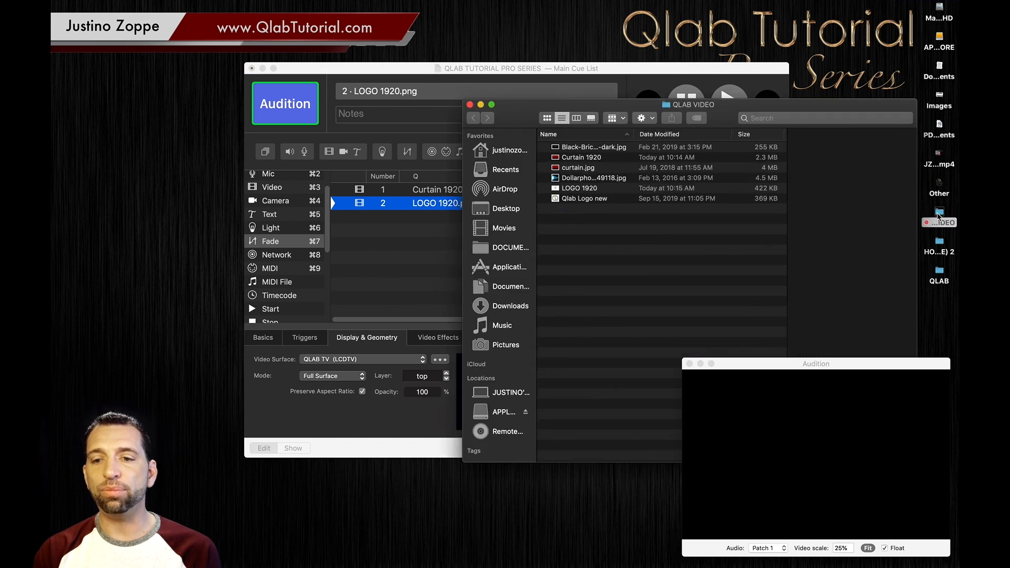
Compare the Curtain 1920 and curtain.jpg dimensions, then add curtain.jpg to QLab as cue 3.
click(581, 158)
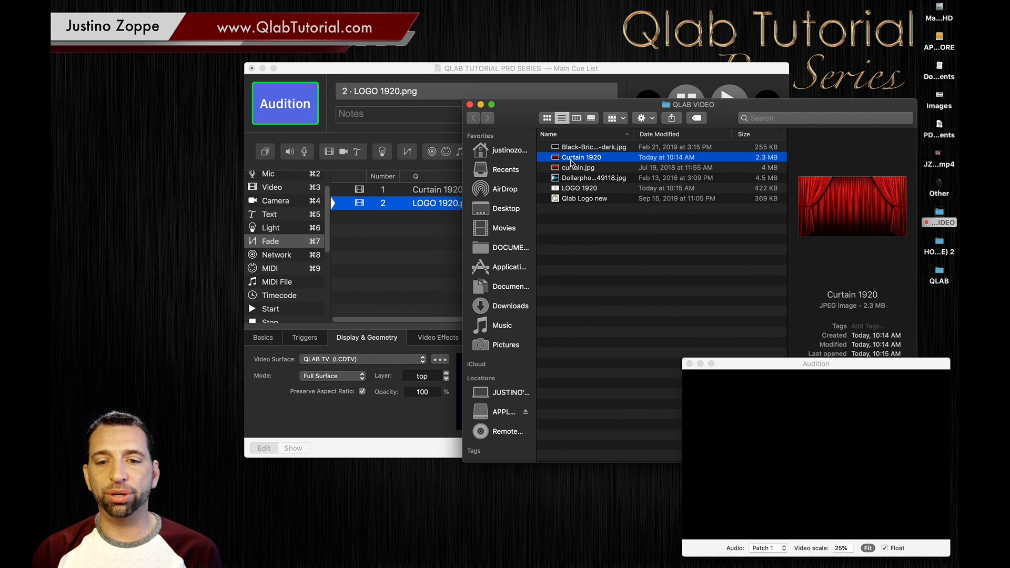
right_click(580, 157)
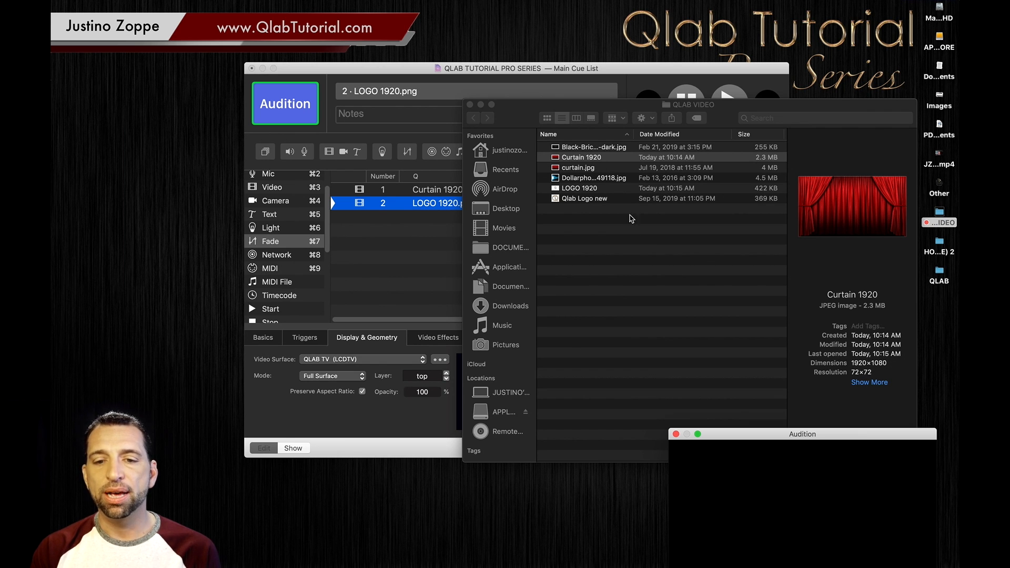
click(582, 157)
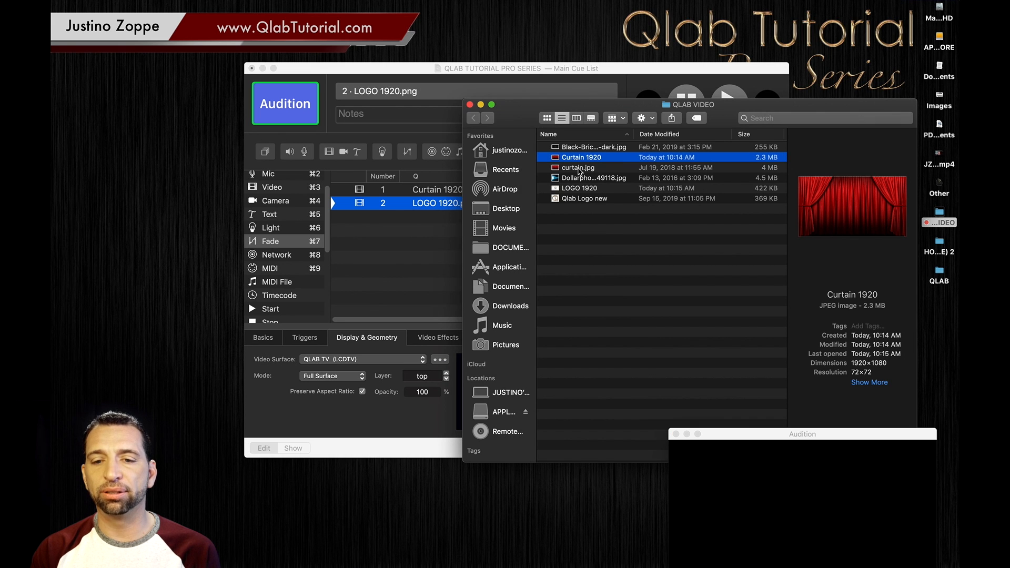
click(579, 167)
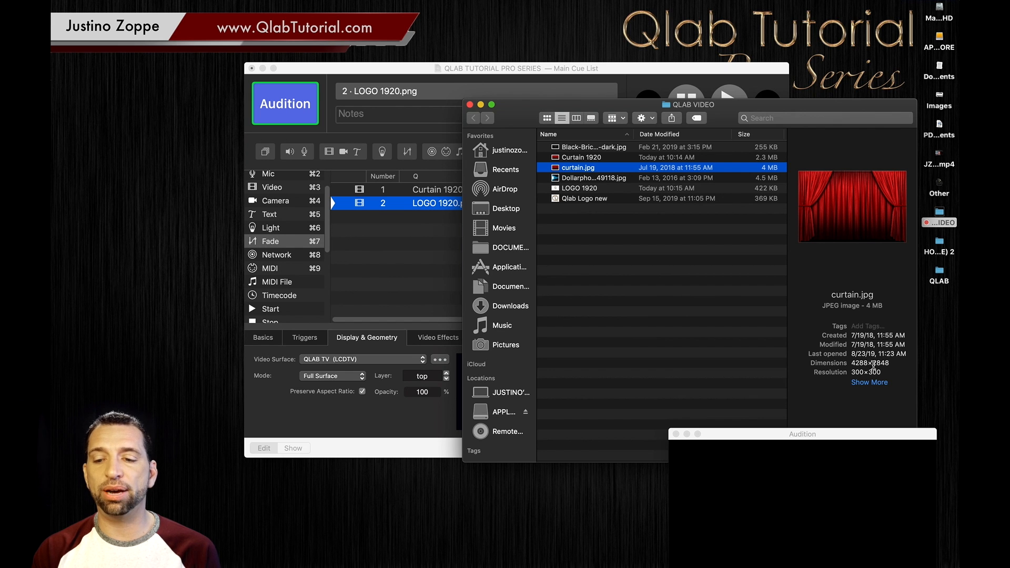
mouse_move(605, 152)
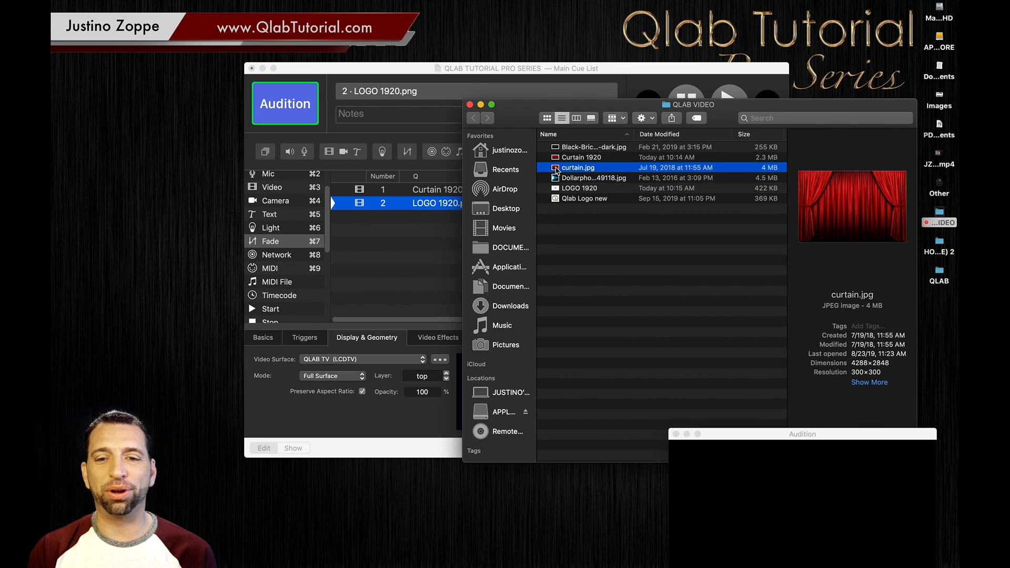
double_click(578, 167)
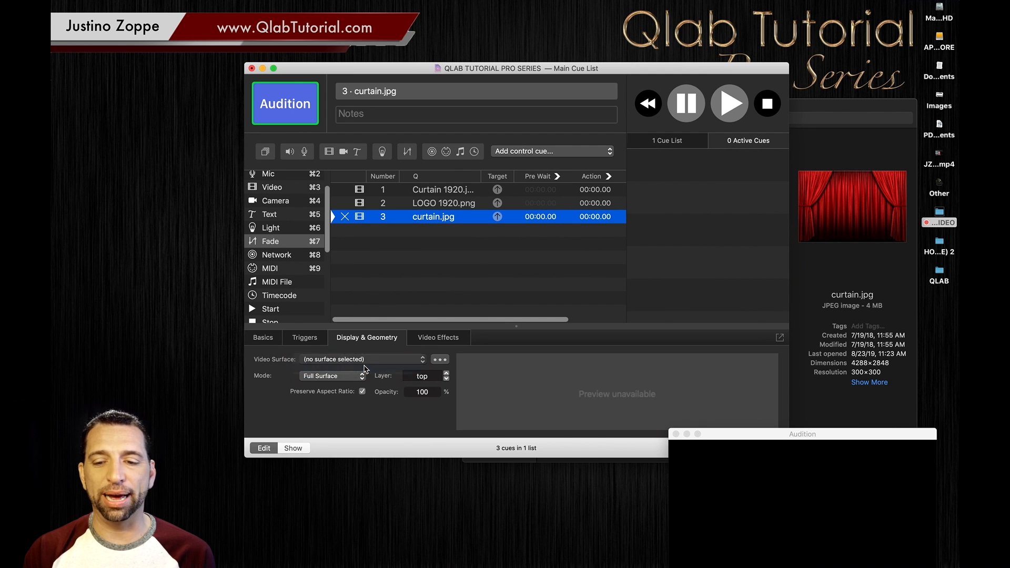
Put cue 3 on the QLAB TV surface and audition it against Curtain 1920.
click(361, 359)
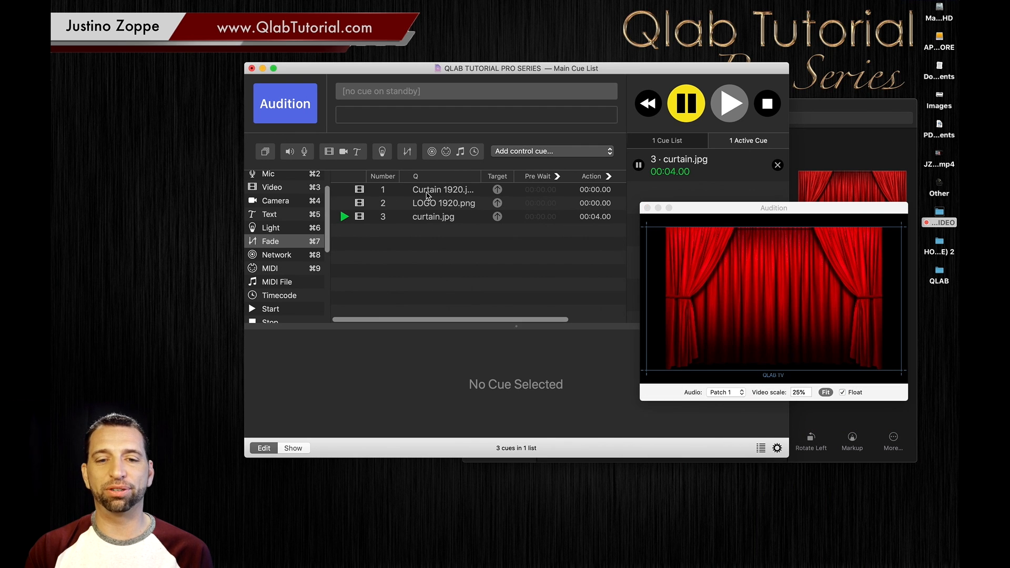
click(443, 203)
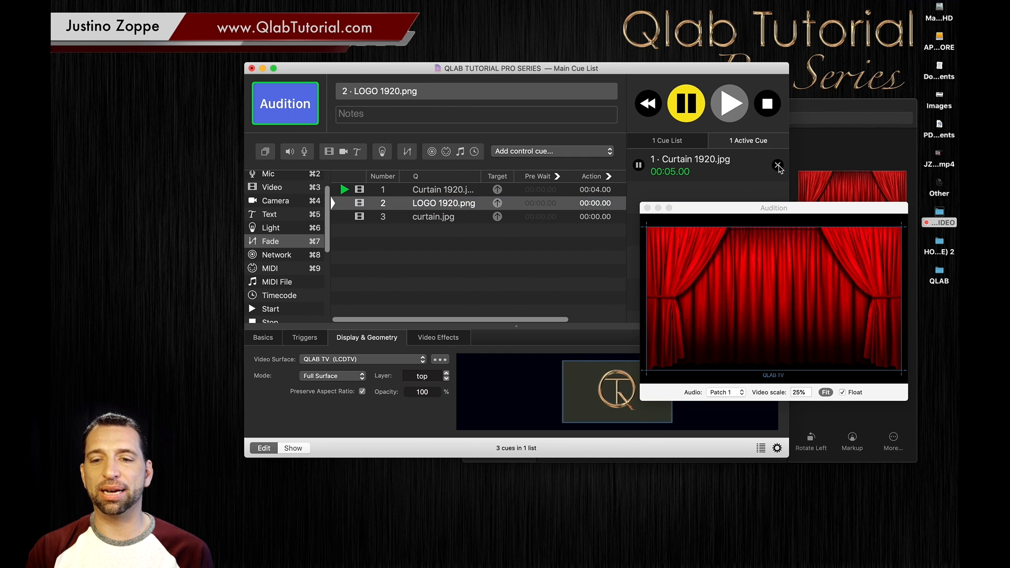
click(777, 165)
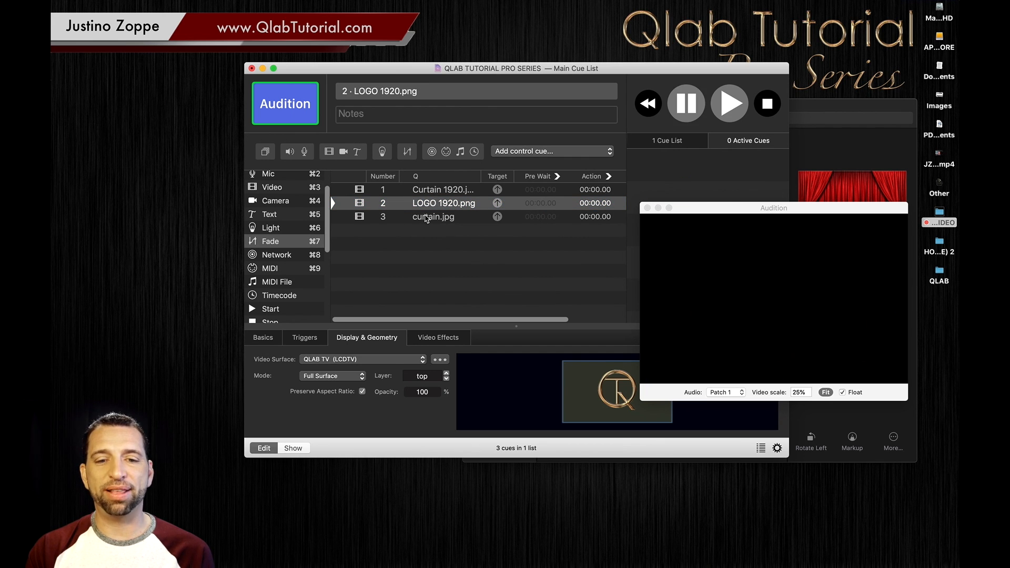
click(729, 104)
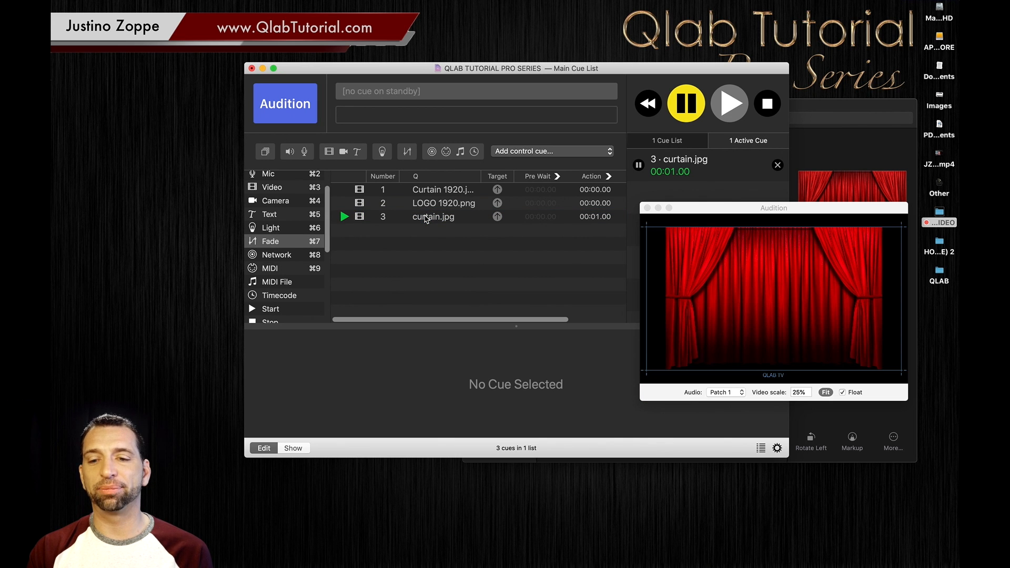
Turn off Preserve Aspect Ratio for the curtain.jpg cue.
click(432, 216)
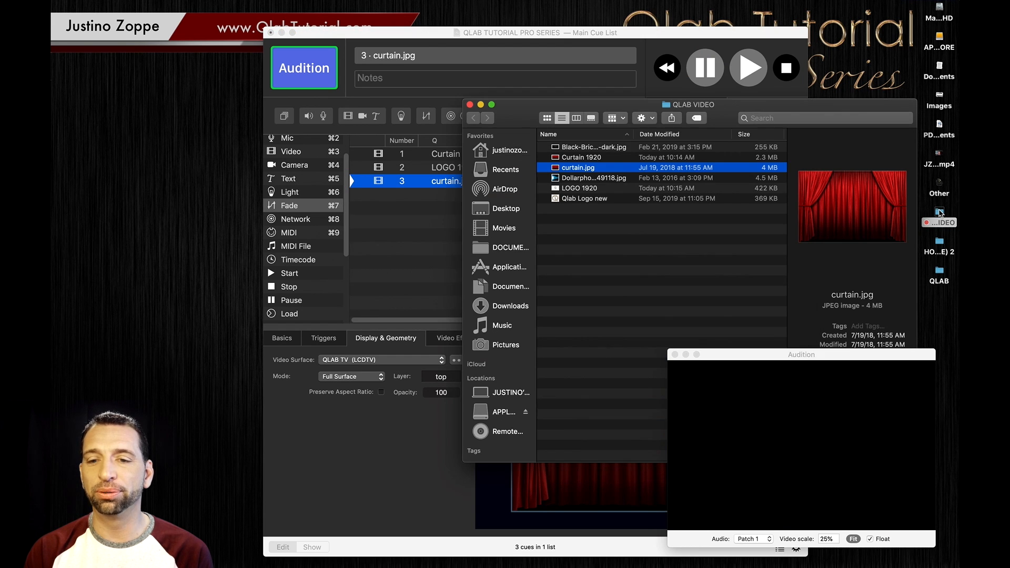
Add the Qlab Logo new image as cue 4 and assign it to QLAB TV.
click(580, 187)
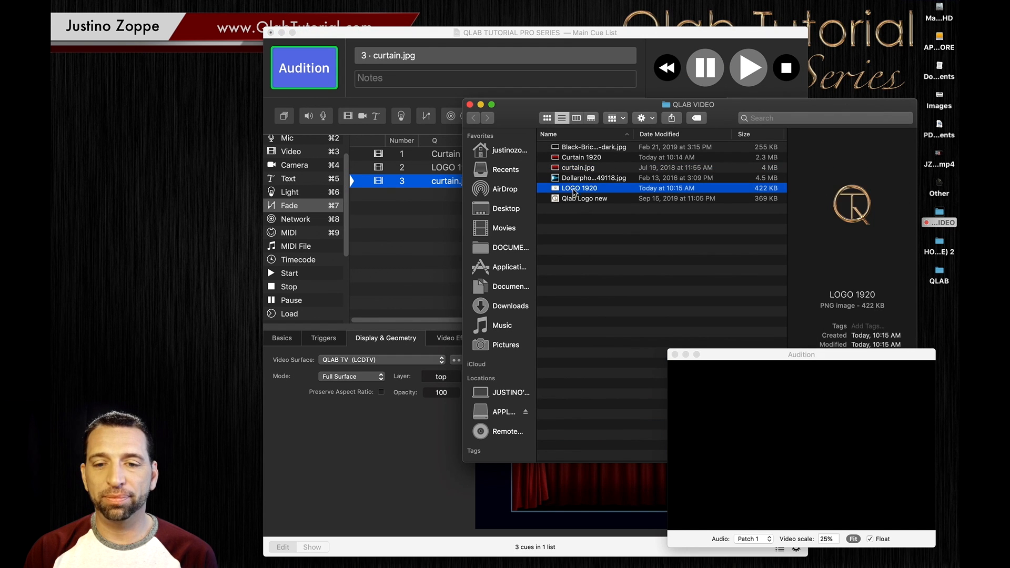
click(583, 198)
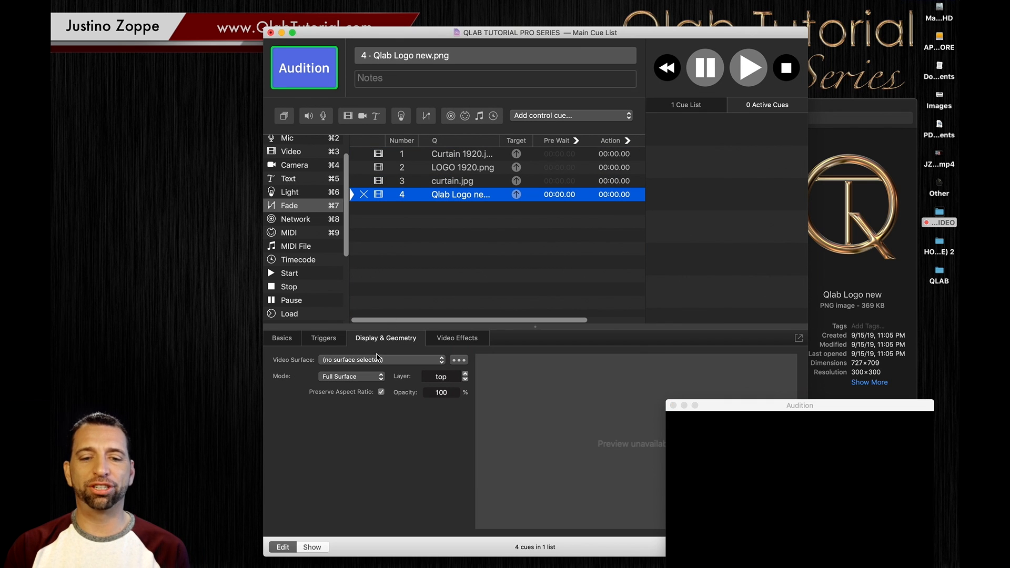
click(380, 359)
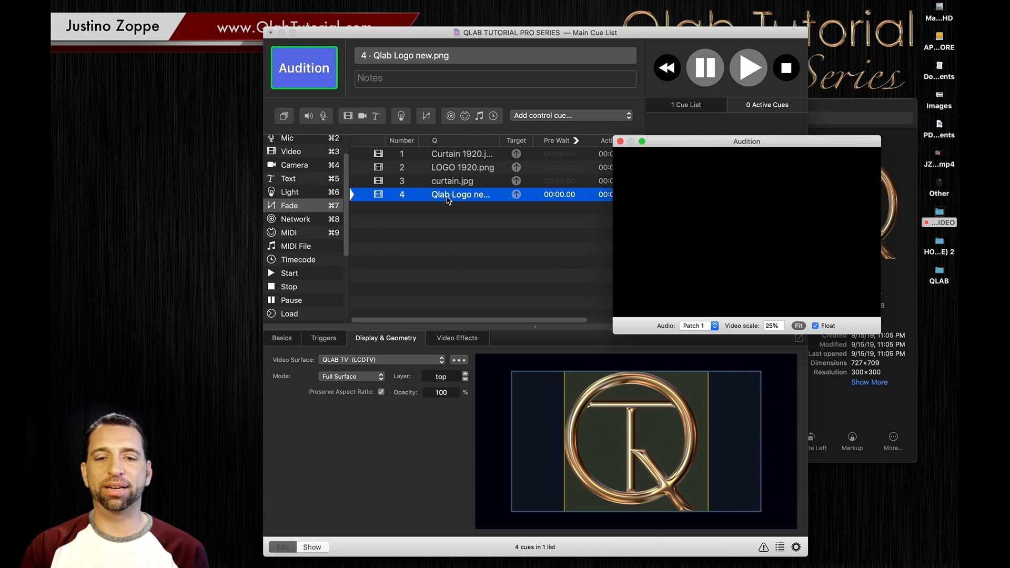
Audition the stretched Qlab Logo new cue, then select the curtain.jpg cue.
click(748, 68)
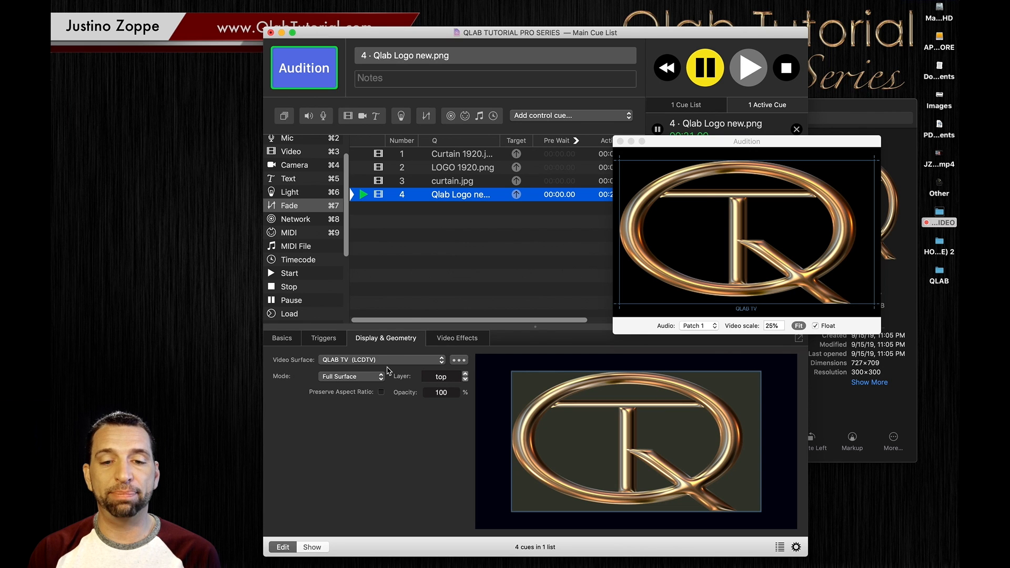
click(453, 180)
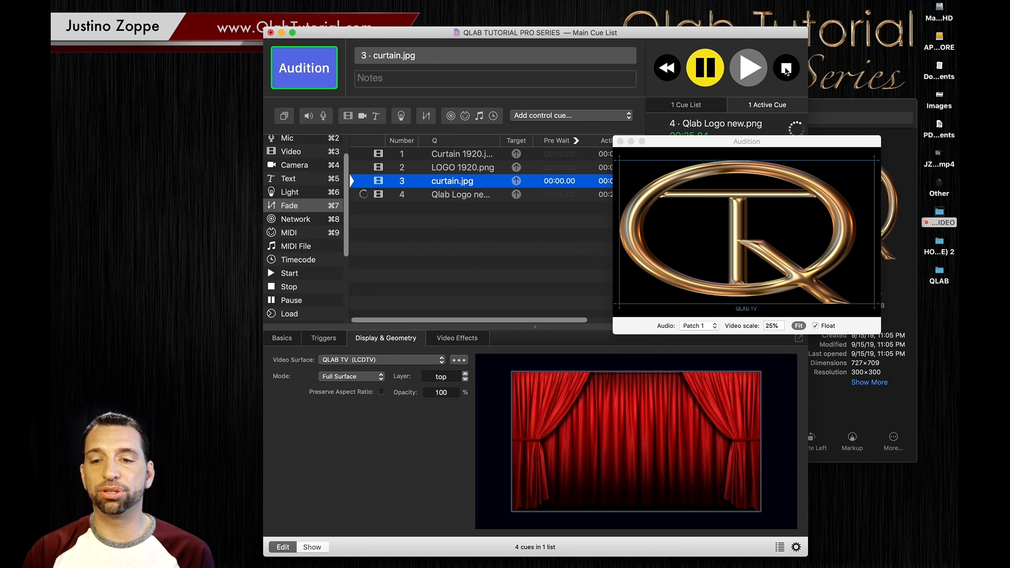
Stop all cues, then GO the curtain.jpg and logo cues together.
click(785, 67)
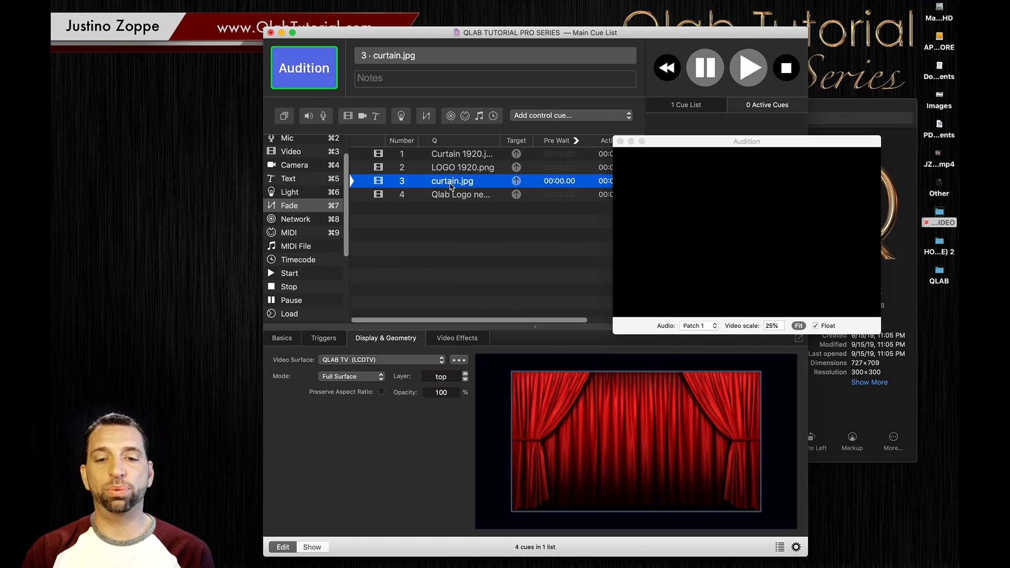
click(748, 68)
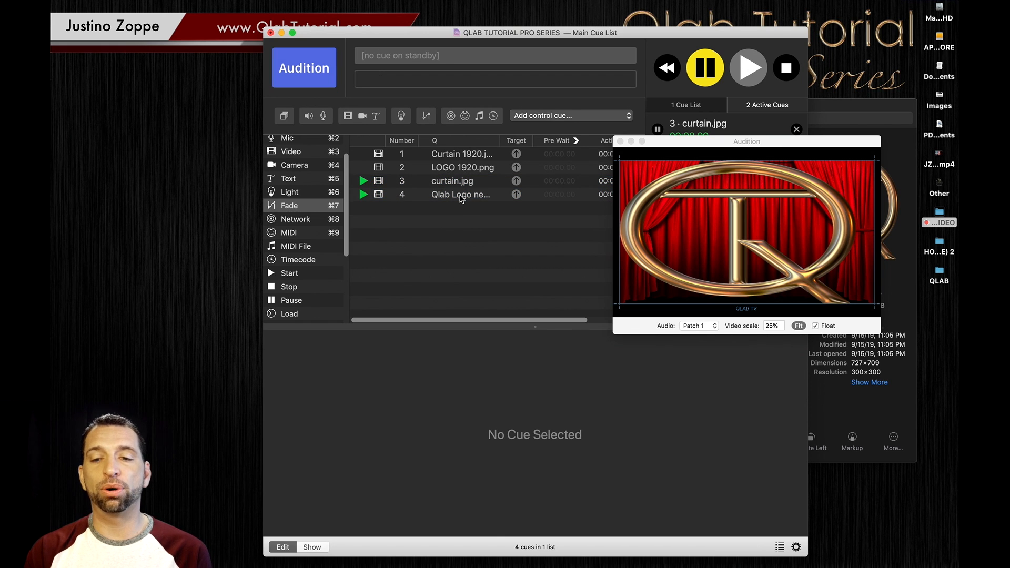
click(461, 195)
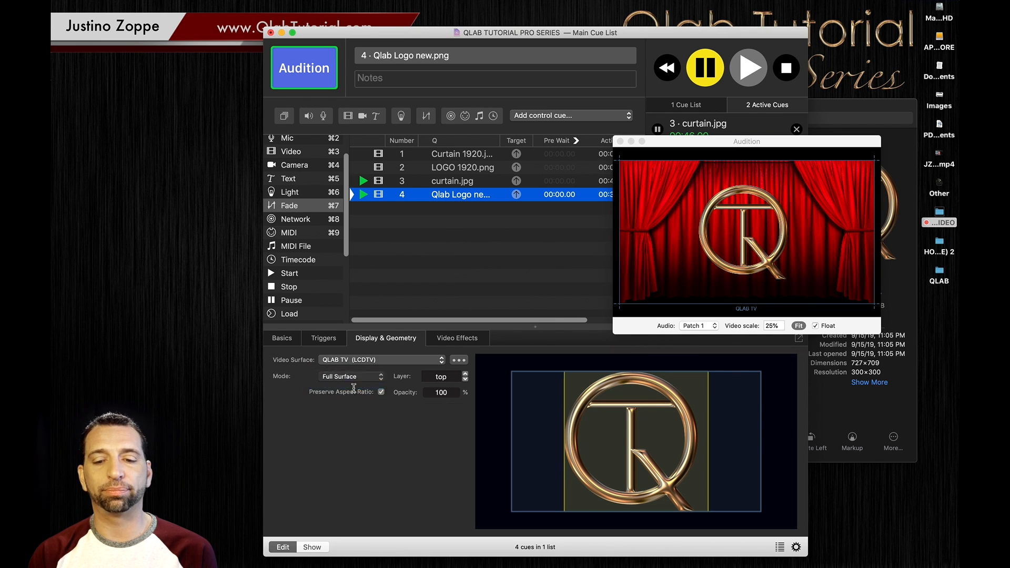
Switch the logo cue to Custom Geometry, enter a smaller scale, and drag it toward the top-left corner.
click(351, 376)
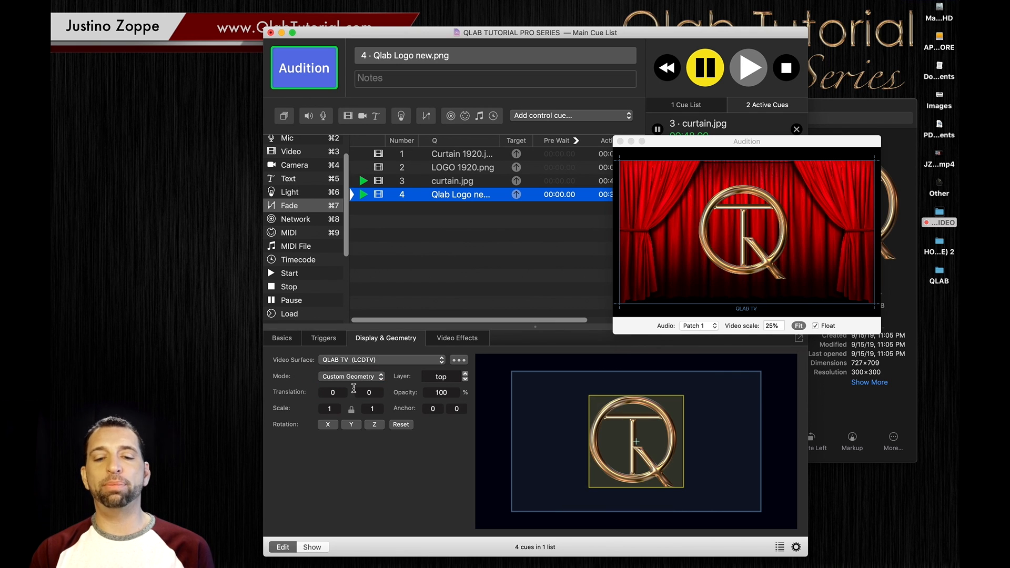
drag(636, 442, 729, 470)
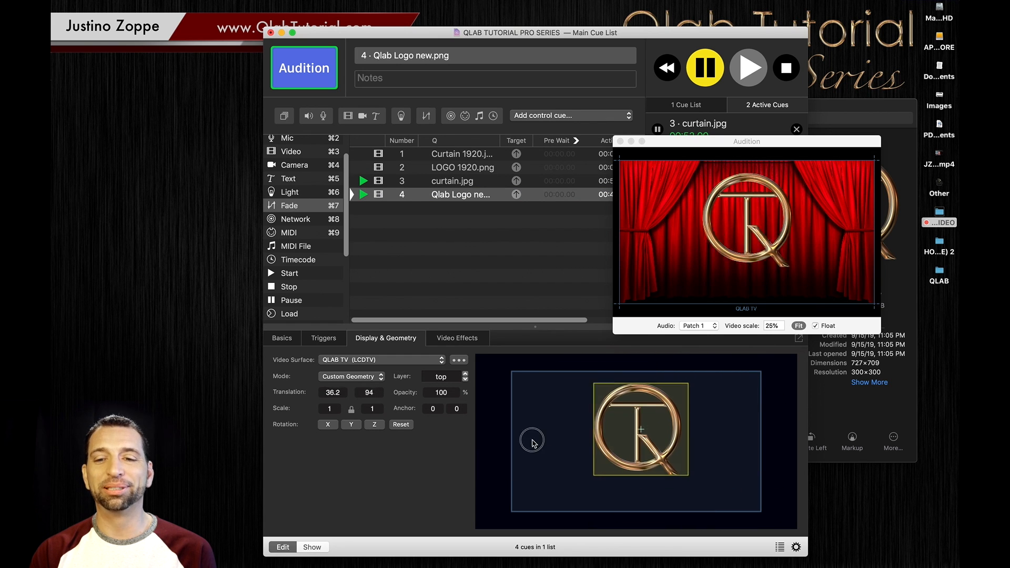
drag(532, 443, 535, 453)
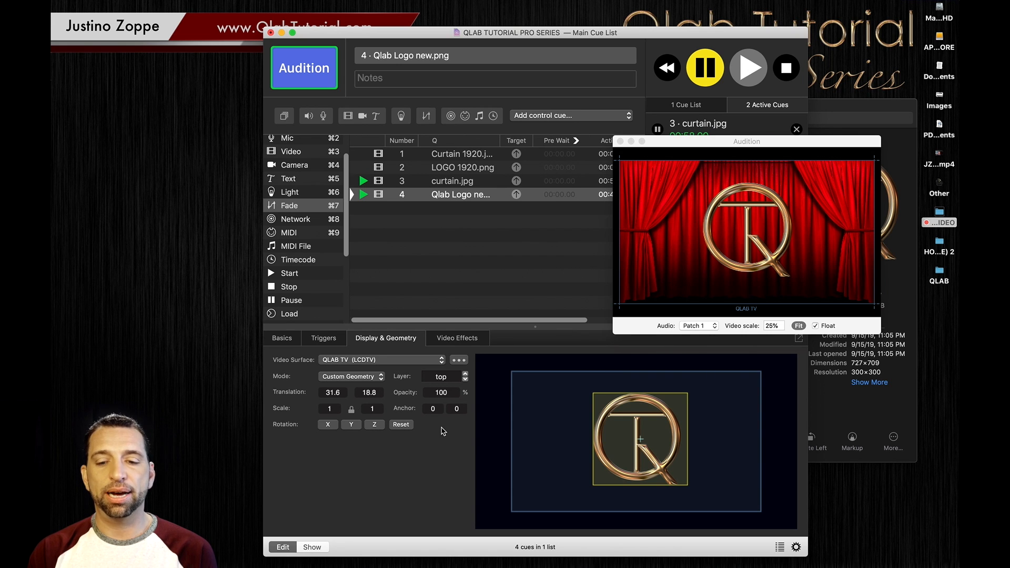
text(0.713)
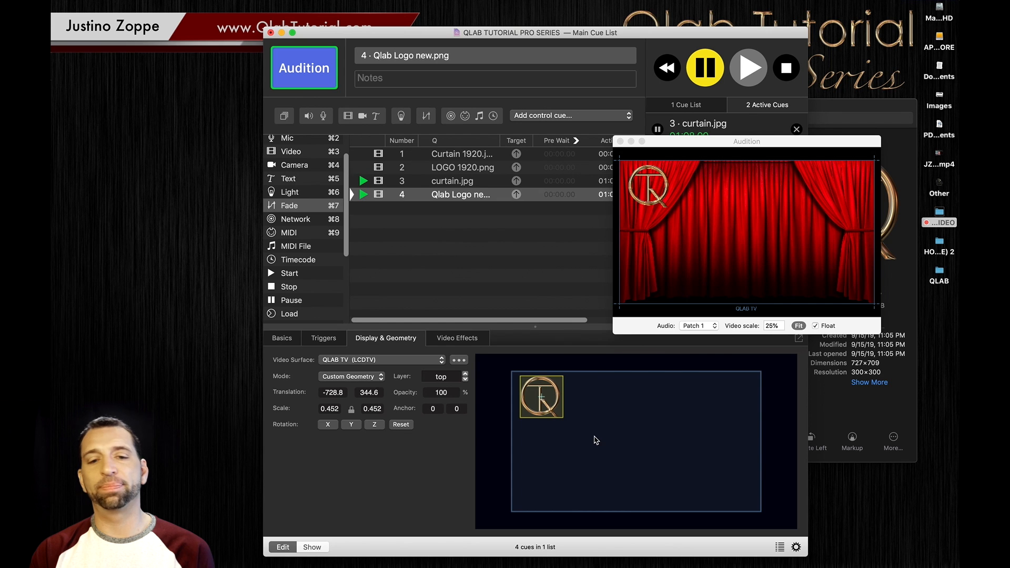
Duplicate the small logo cue and drag the copy into the top-right corner.
click(461, 195)
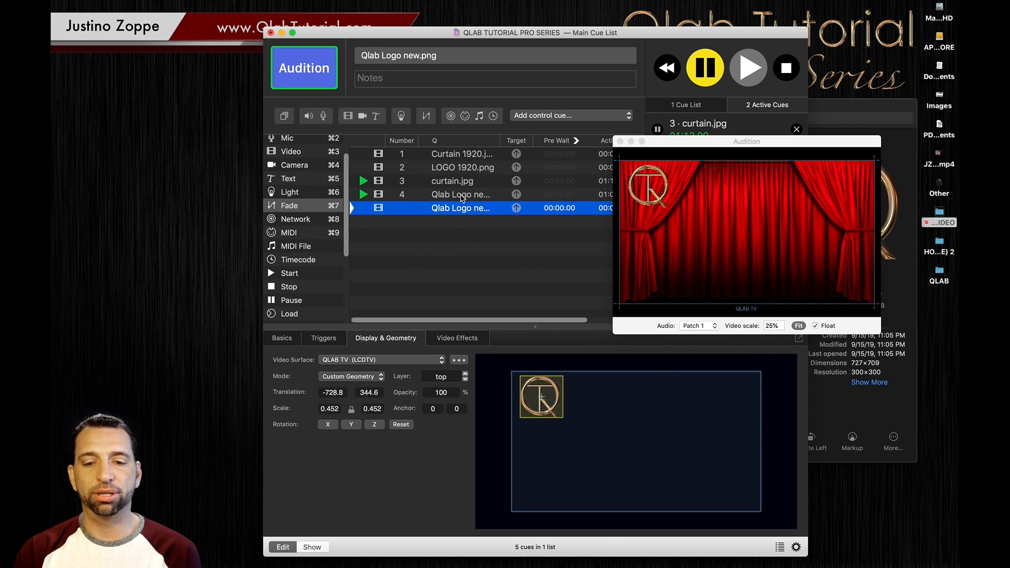
click(484, 253)
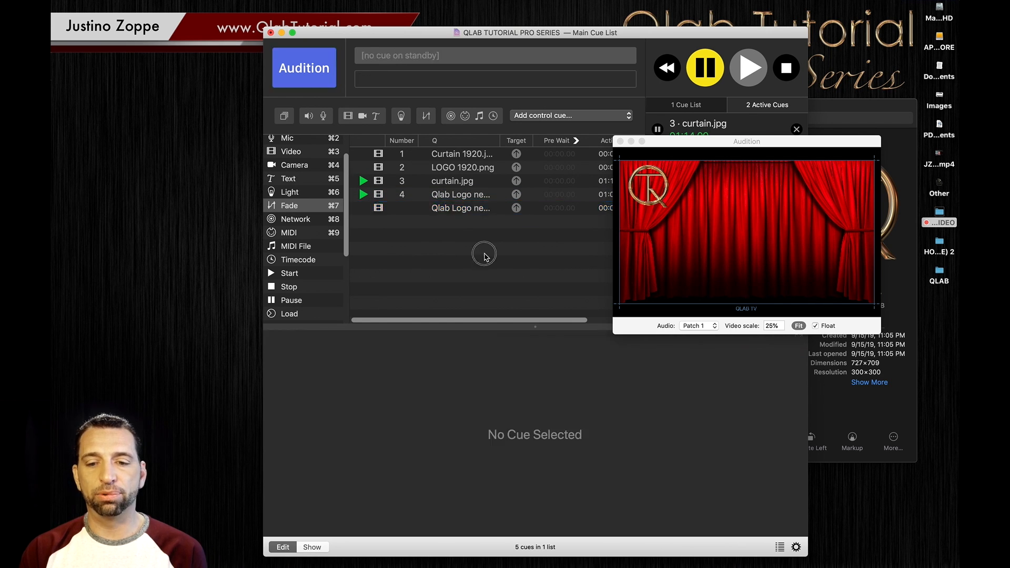
click(461, 207)
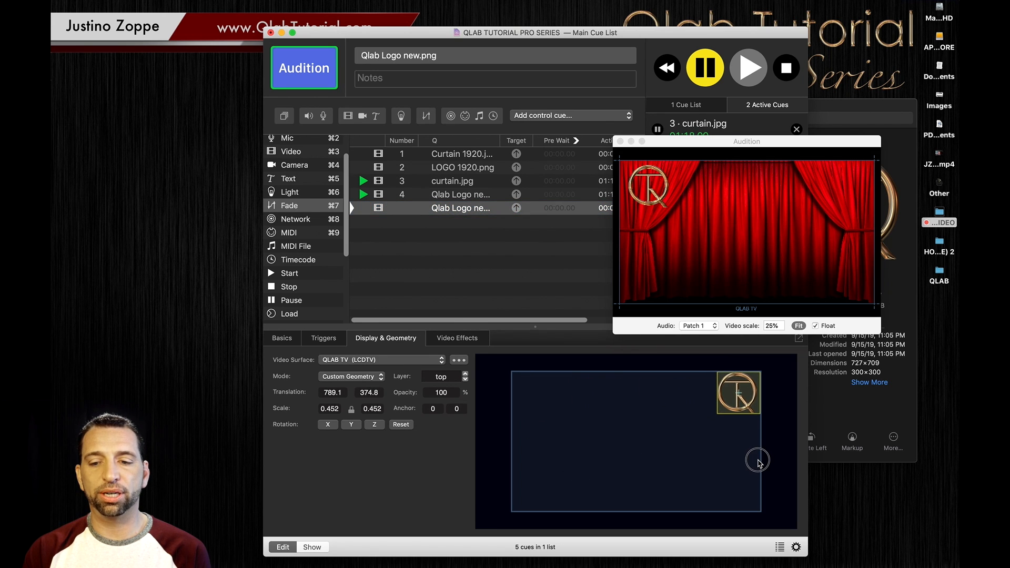
mouse_move(629, 439)
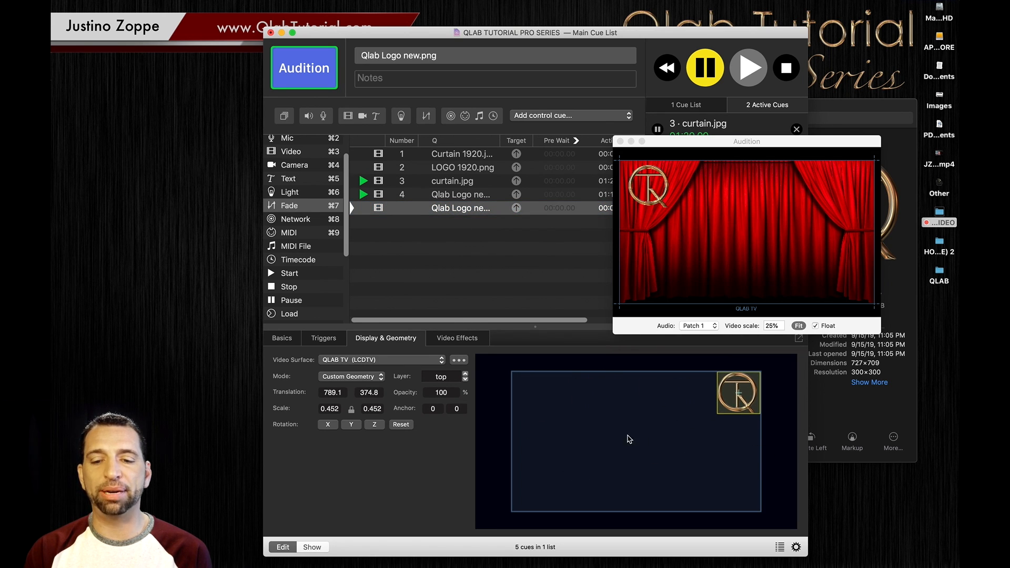
drag(738, 393, 696, 404)
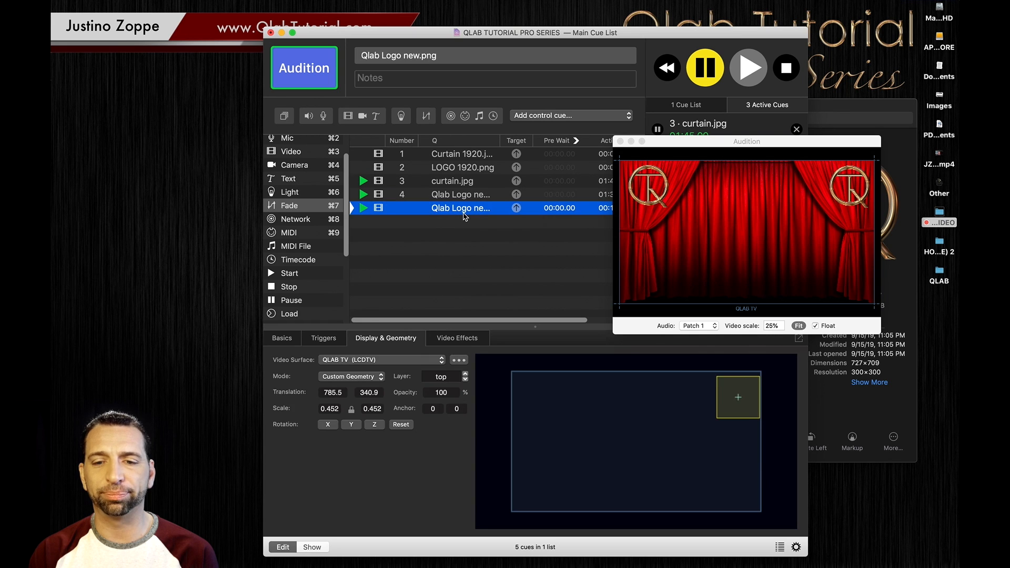
Select cue 3 curtain.jpg to show its Display & Geometry settings.
click(452, 180)
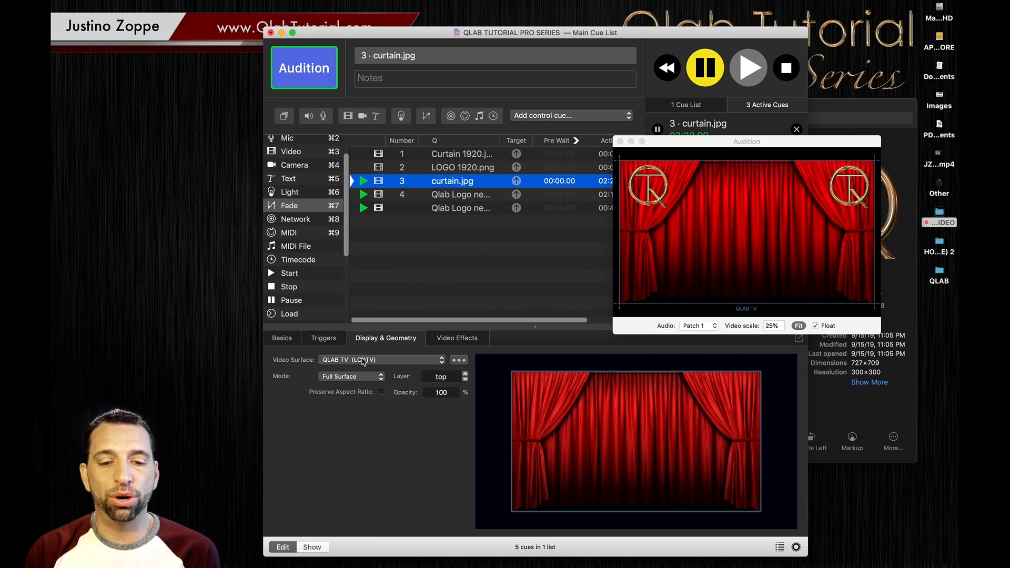
Put the curtain cue in custom geometry, unlock its scale, and enter scale 0.62.
click(350, 376)
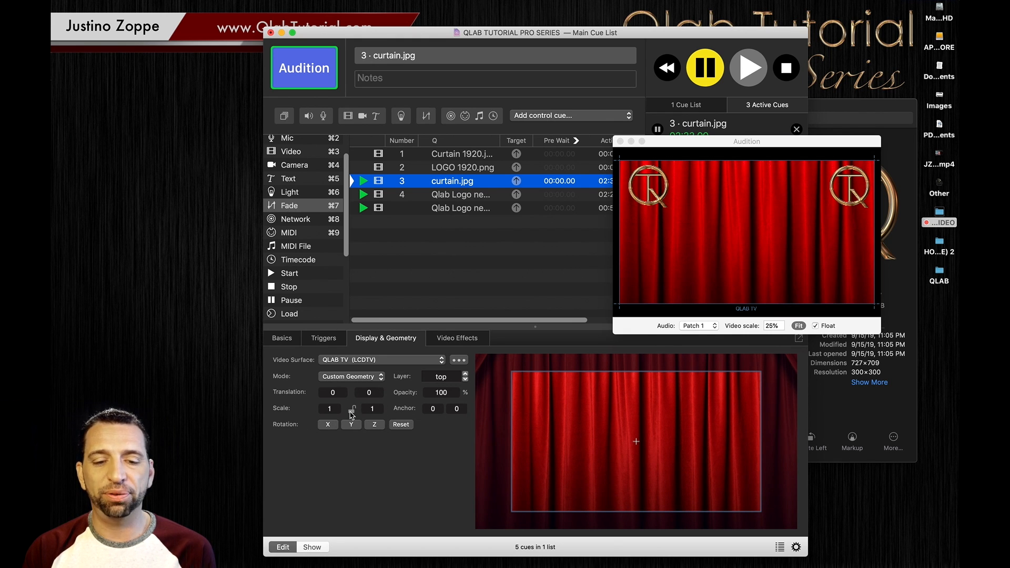
click(352, 408)
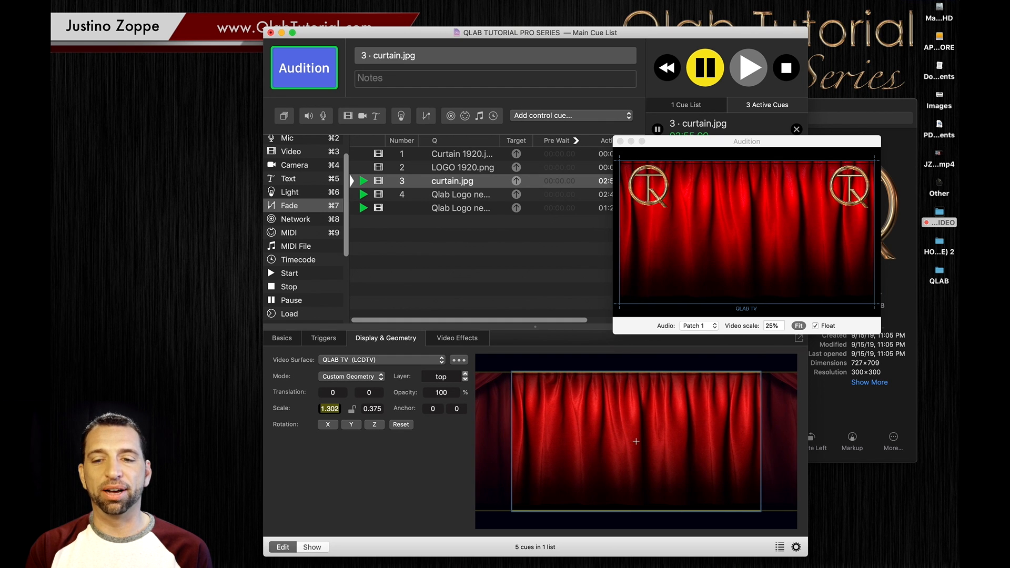
text(0.62)
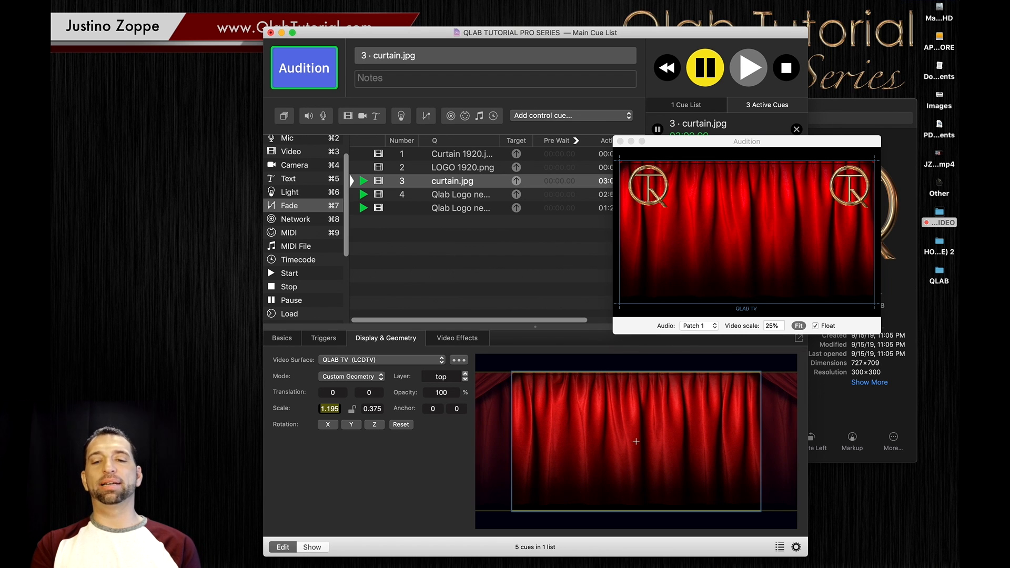
mouse_move(719, 229)
text(0.448)
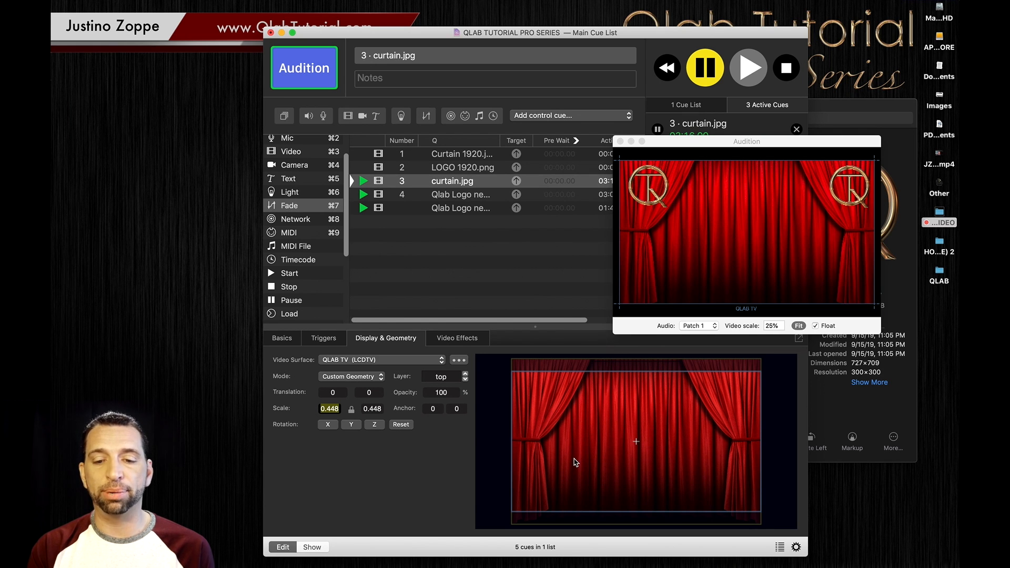
Drag the curtain image lower on the surface, to about translation -6.6, -95.2.
drag(634, 441, 566, 433)
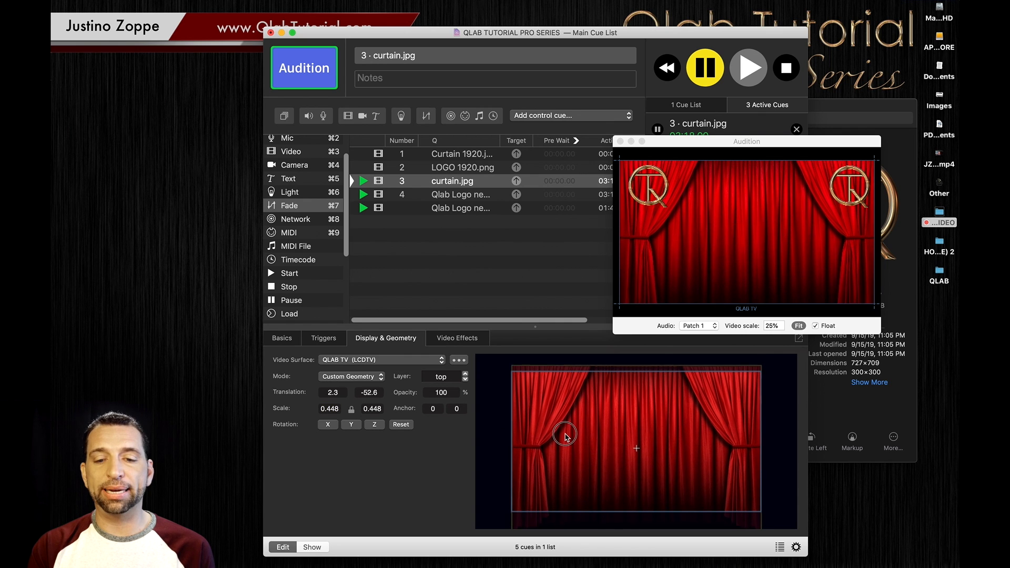
drag(565, 433, 563, 443)
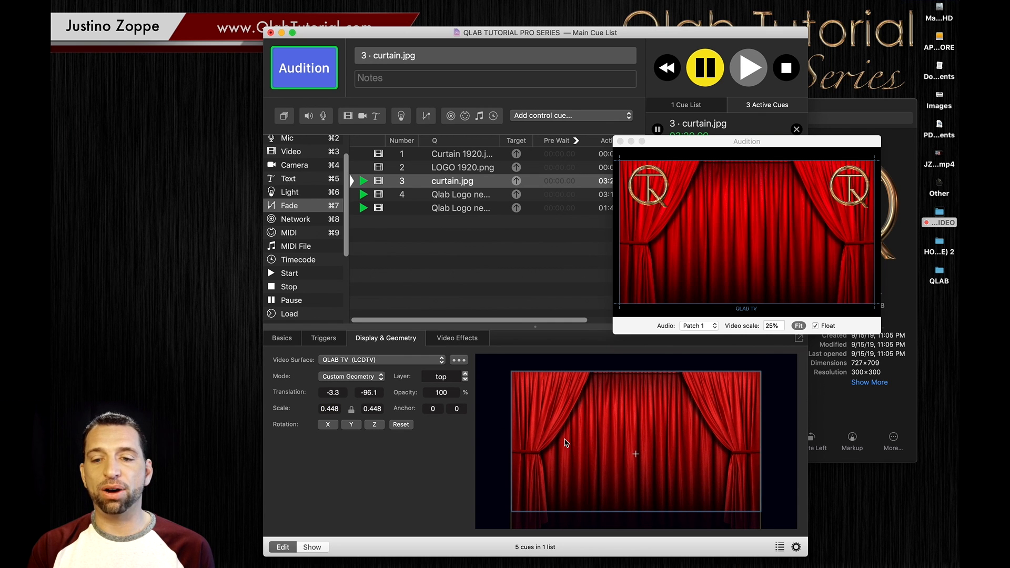
mouse_move(739, 304)
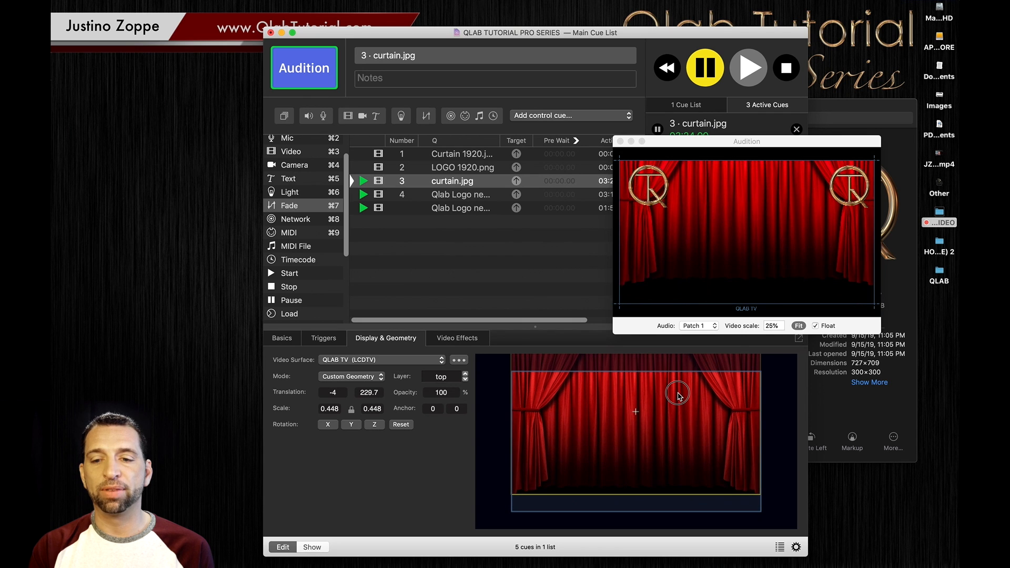
drag(678, 395, 676, 435)
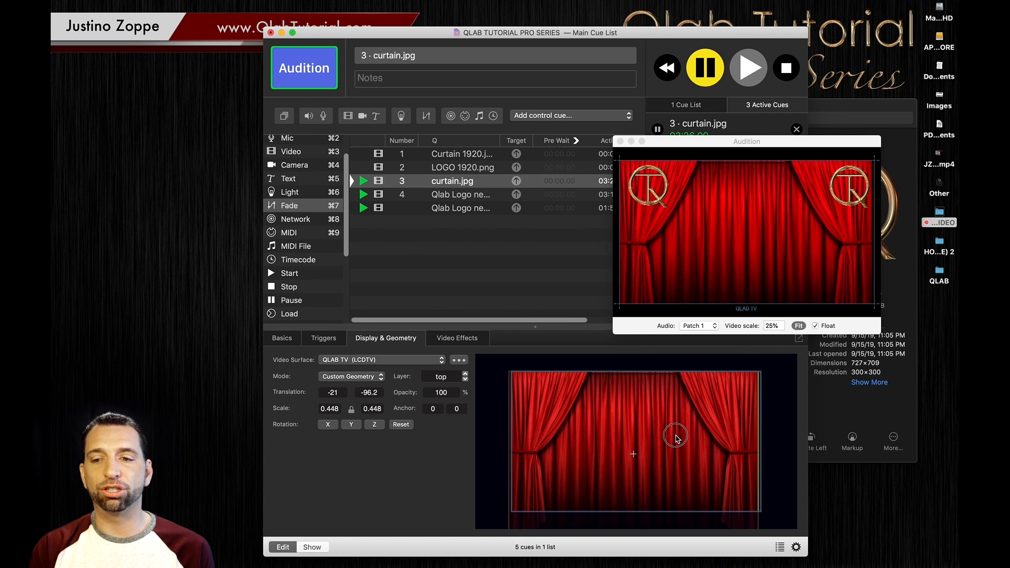
drag(675, 435, 680, 438)
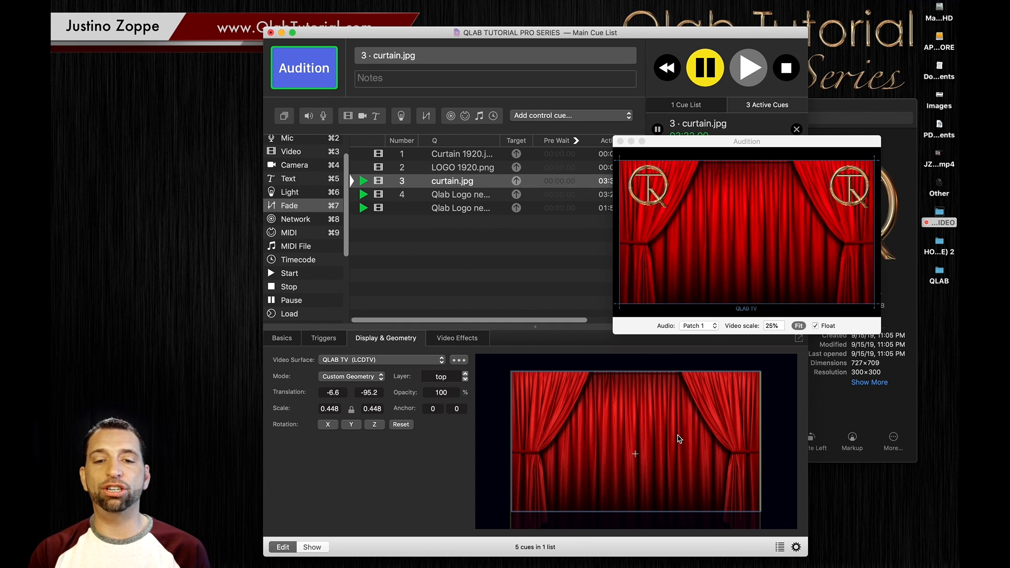
click(786, 68)
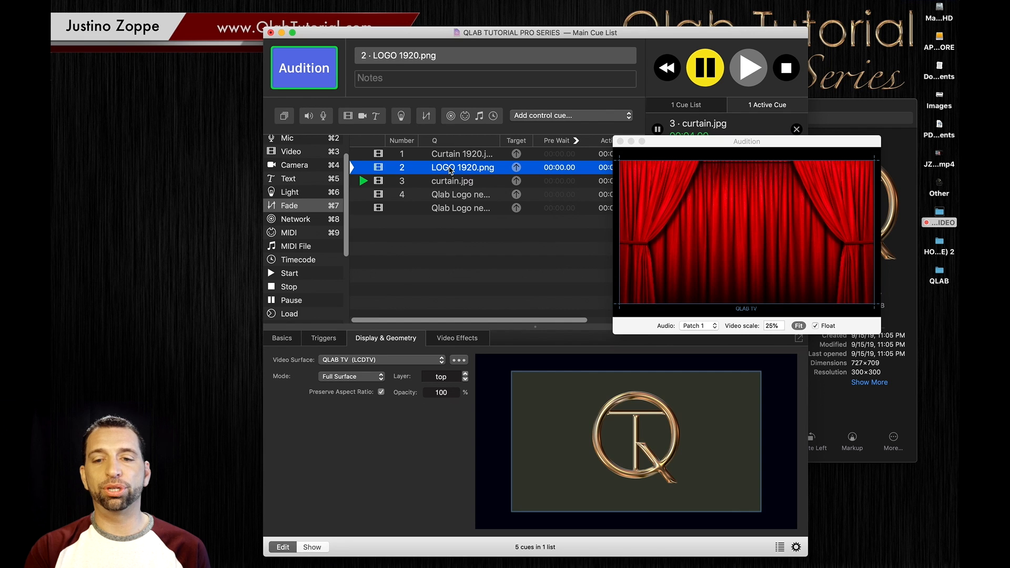
Play all cues, then drag both small corner logos toward the top centre.
click(461, 194)
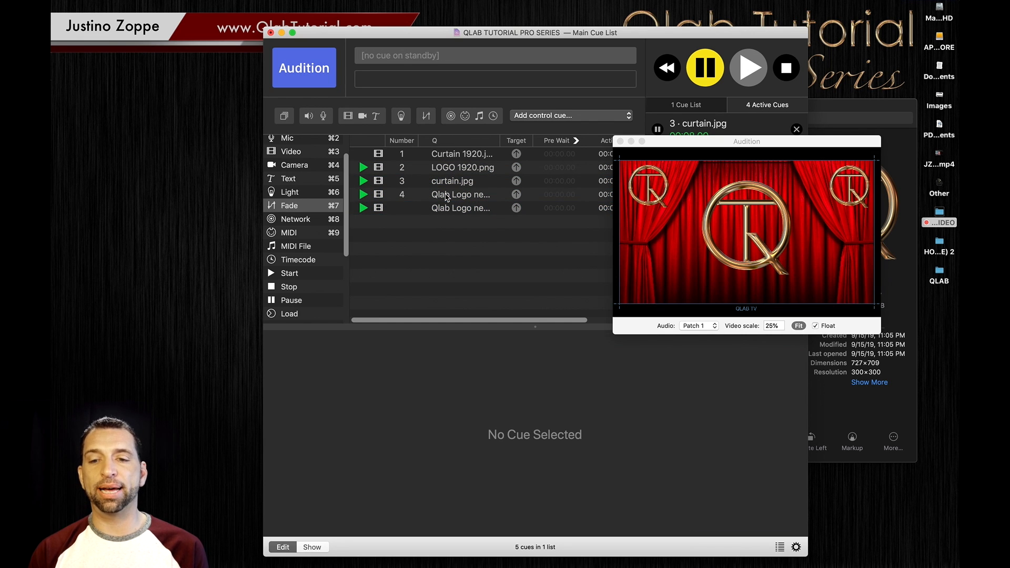
click(460, 194)
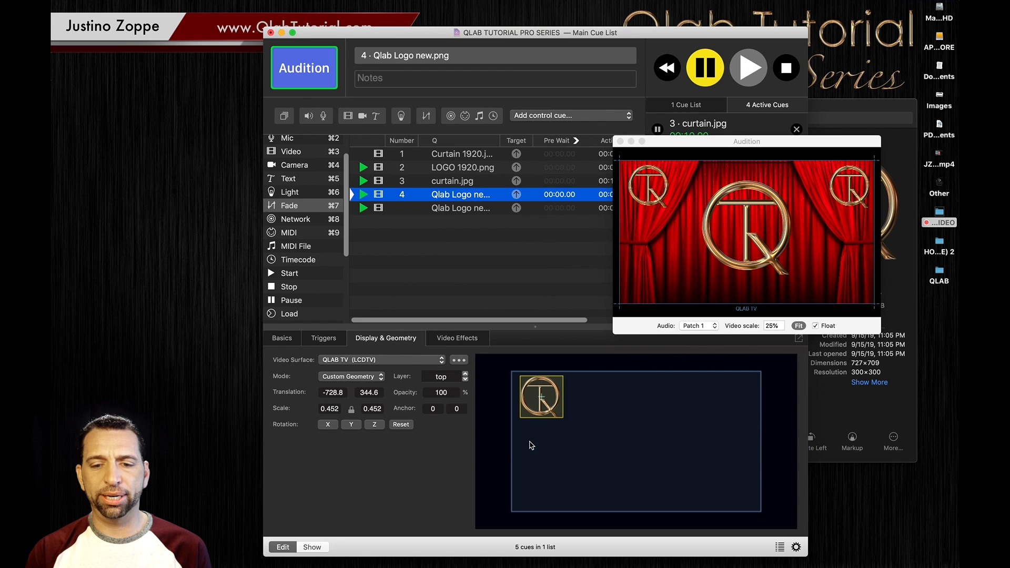
drag(540, 396, 589, 396)
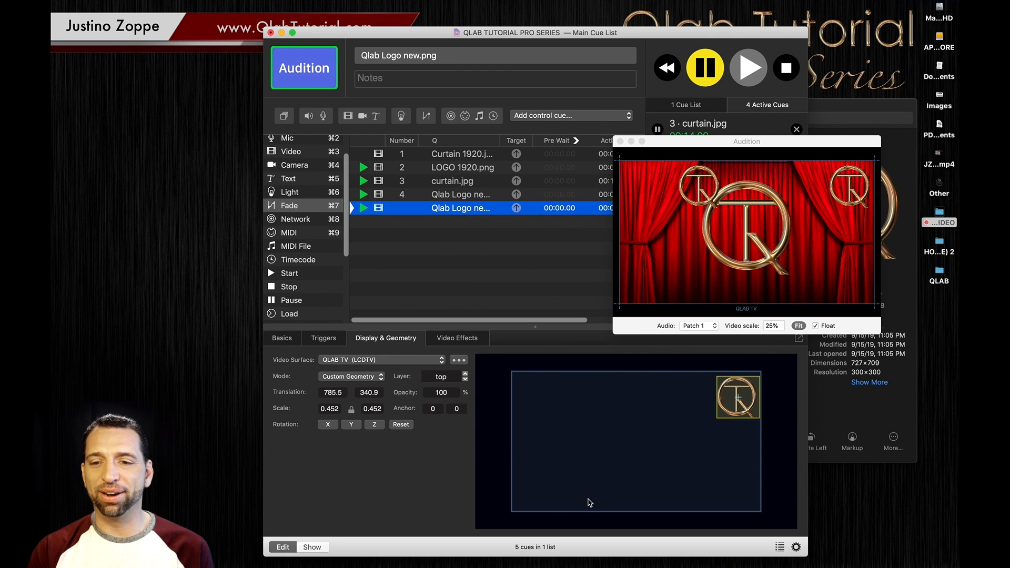
drag(737, 396, 677, 393)
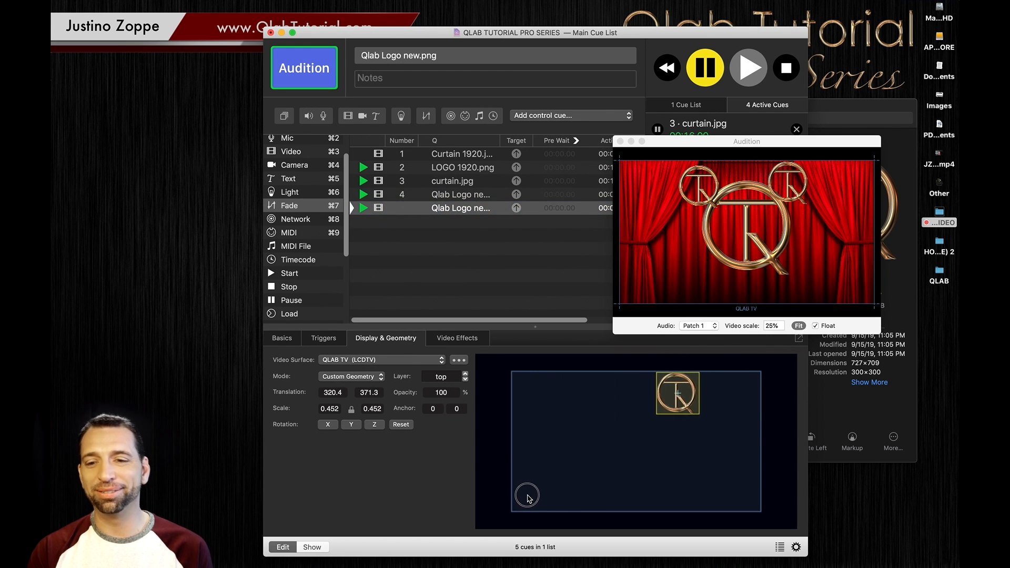